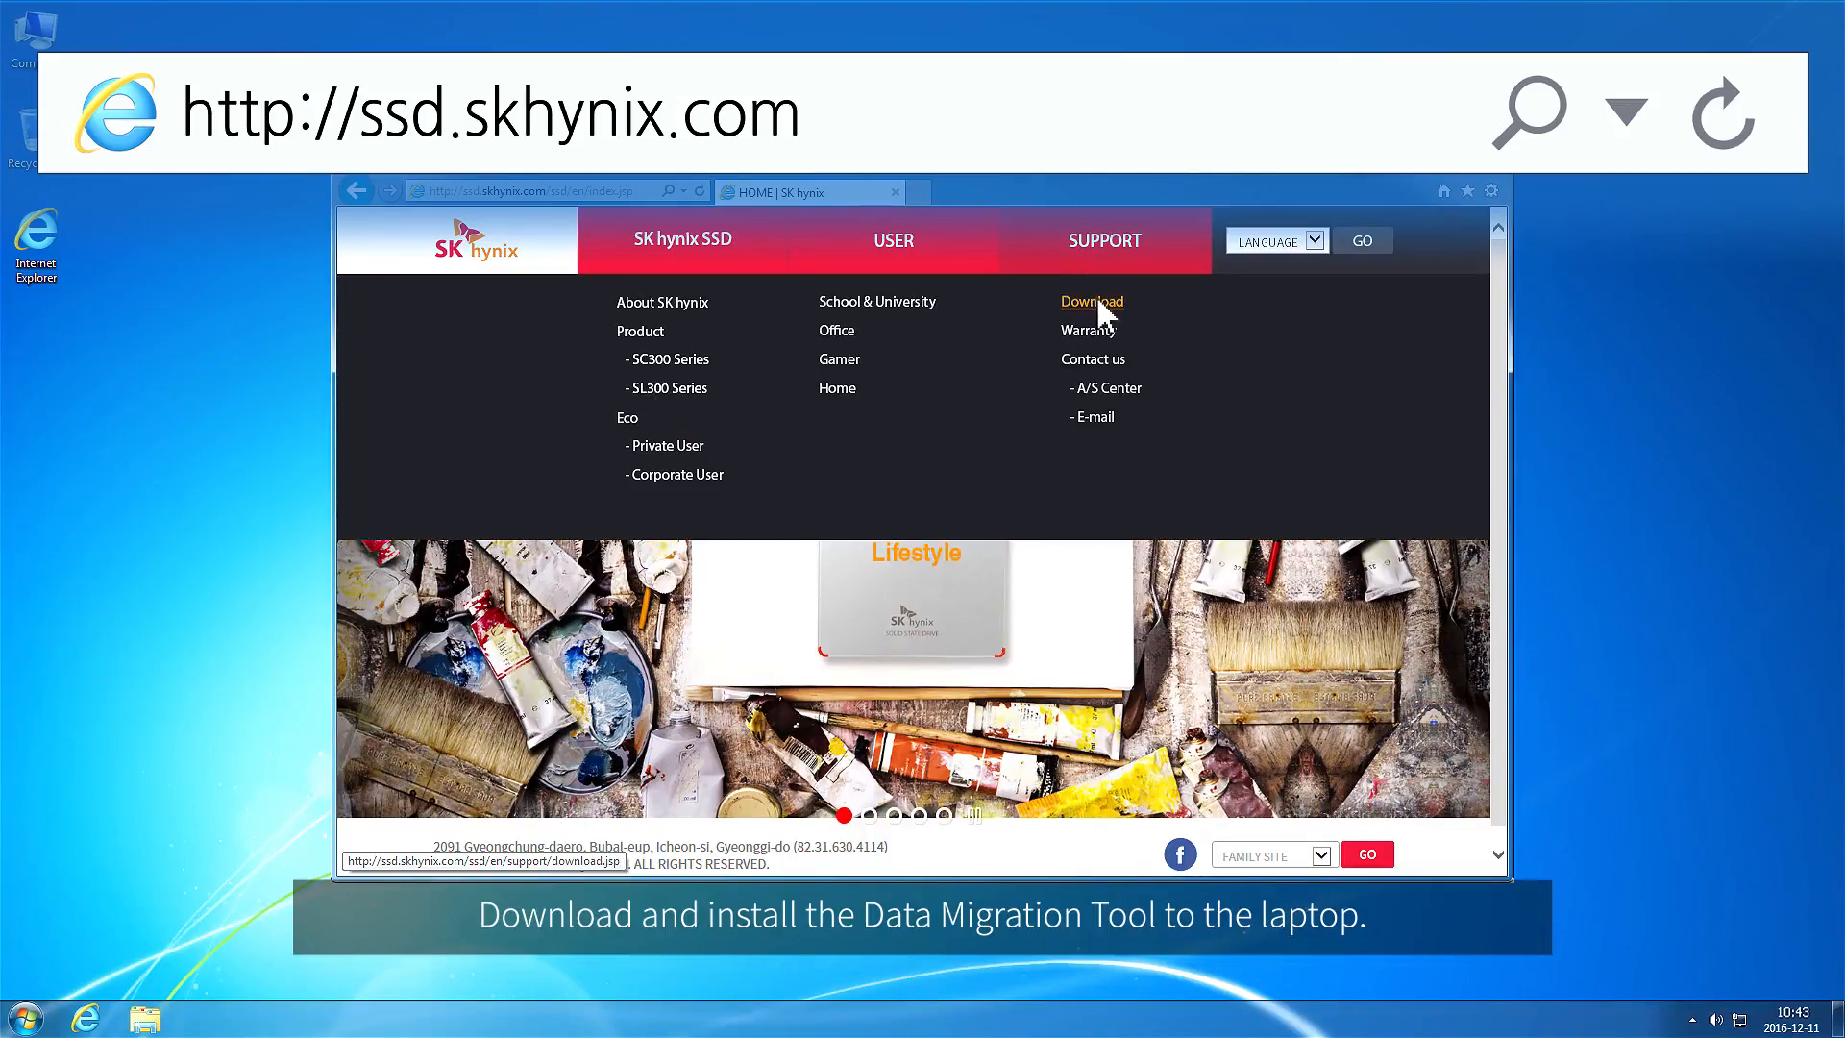
Step: Open the SK hynix SSD software download page to get the migration tool
click(1090, 301)
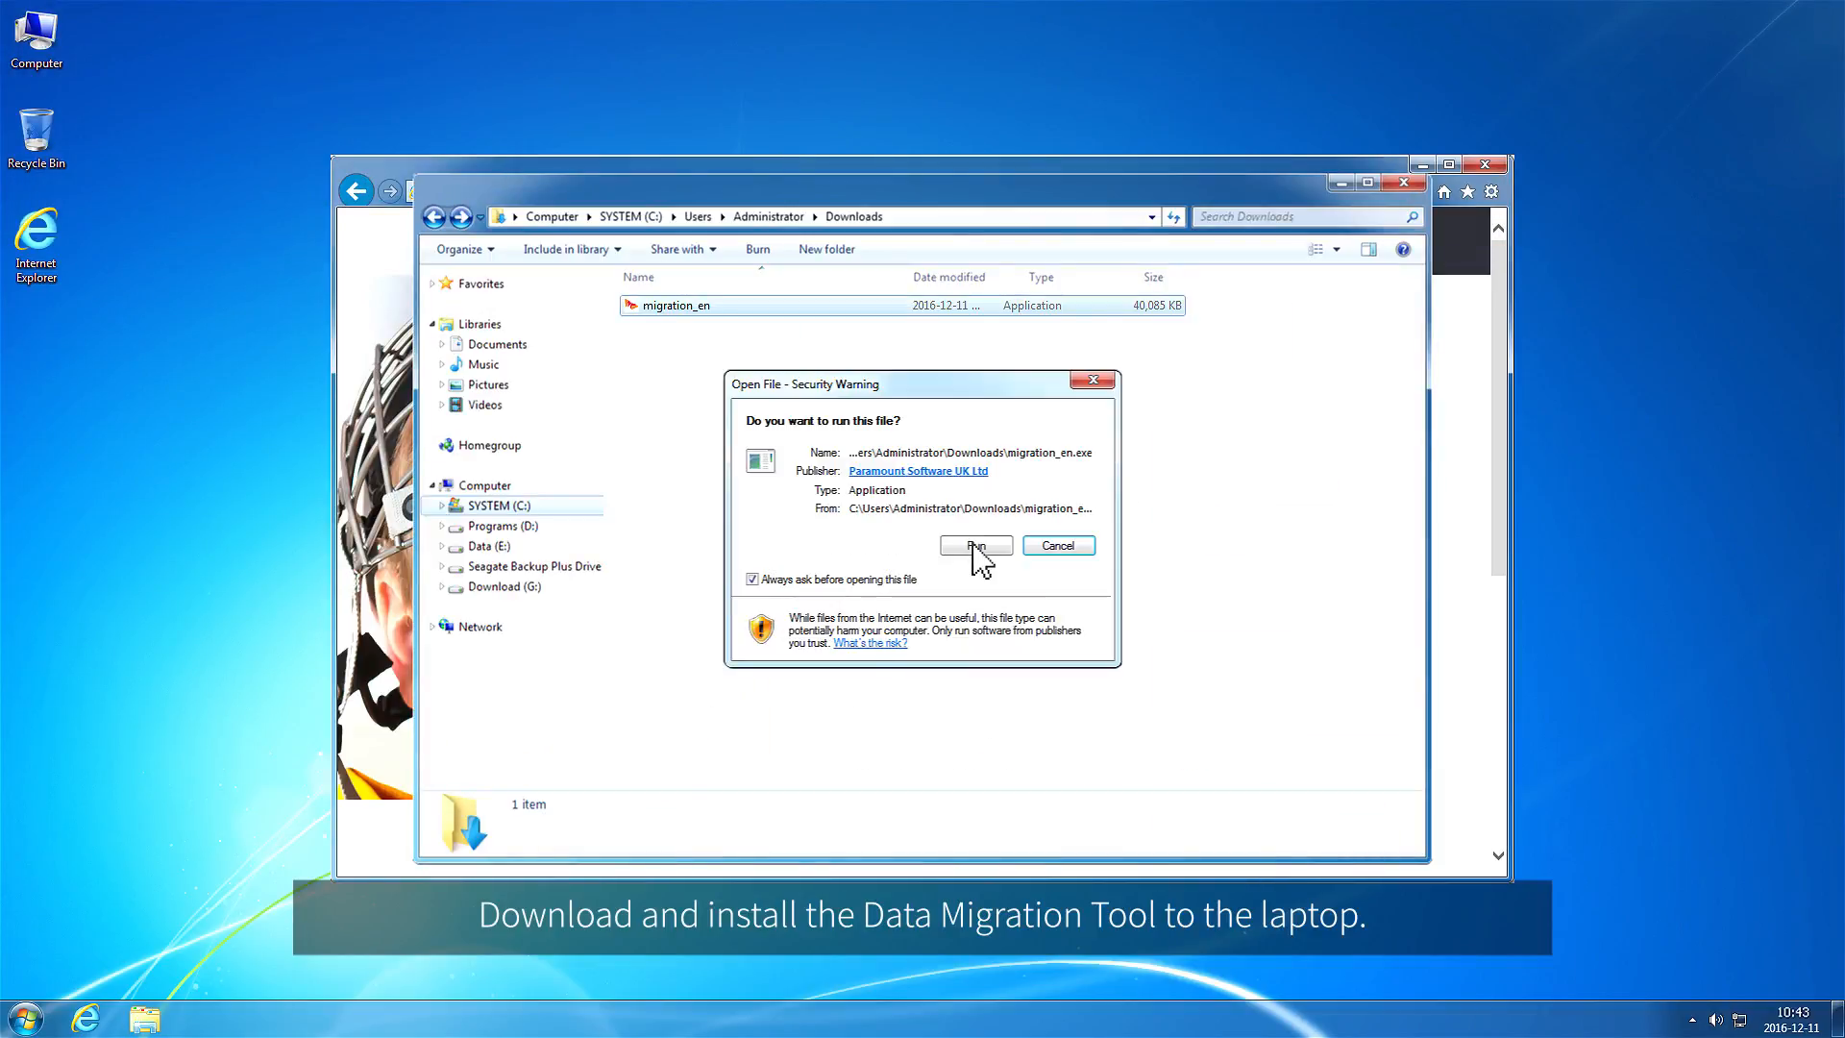
Step: Run the downloaded migration_en installer to install the SK hynix migration utility
click(975, 545)
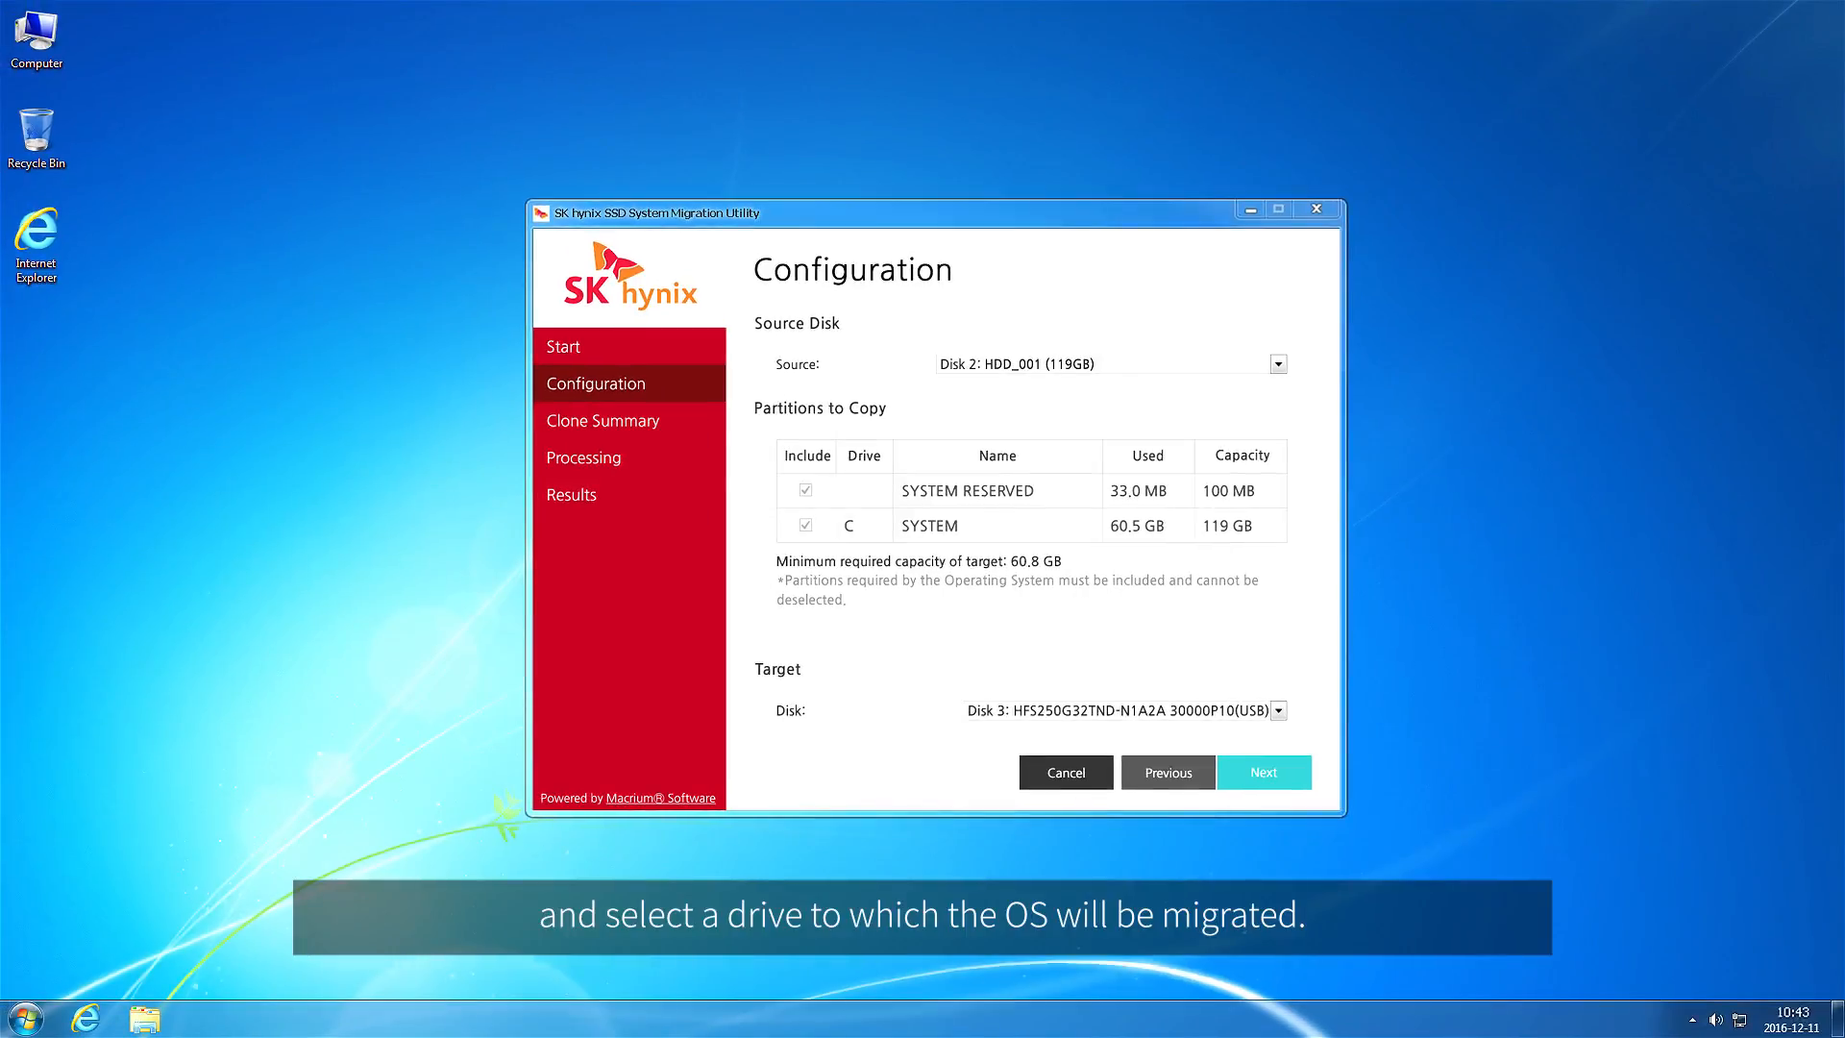
Step: Accept Disk 2 as source and Disk 3 as target, then start cloning
click(1264, 771)
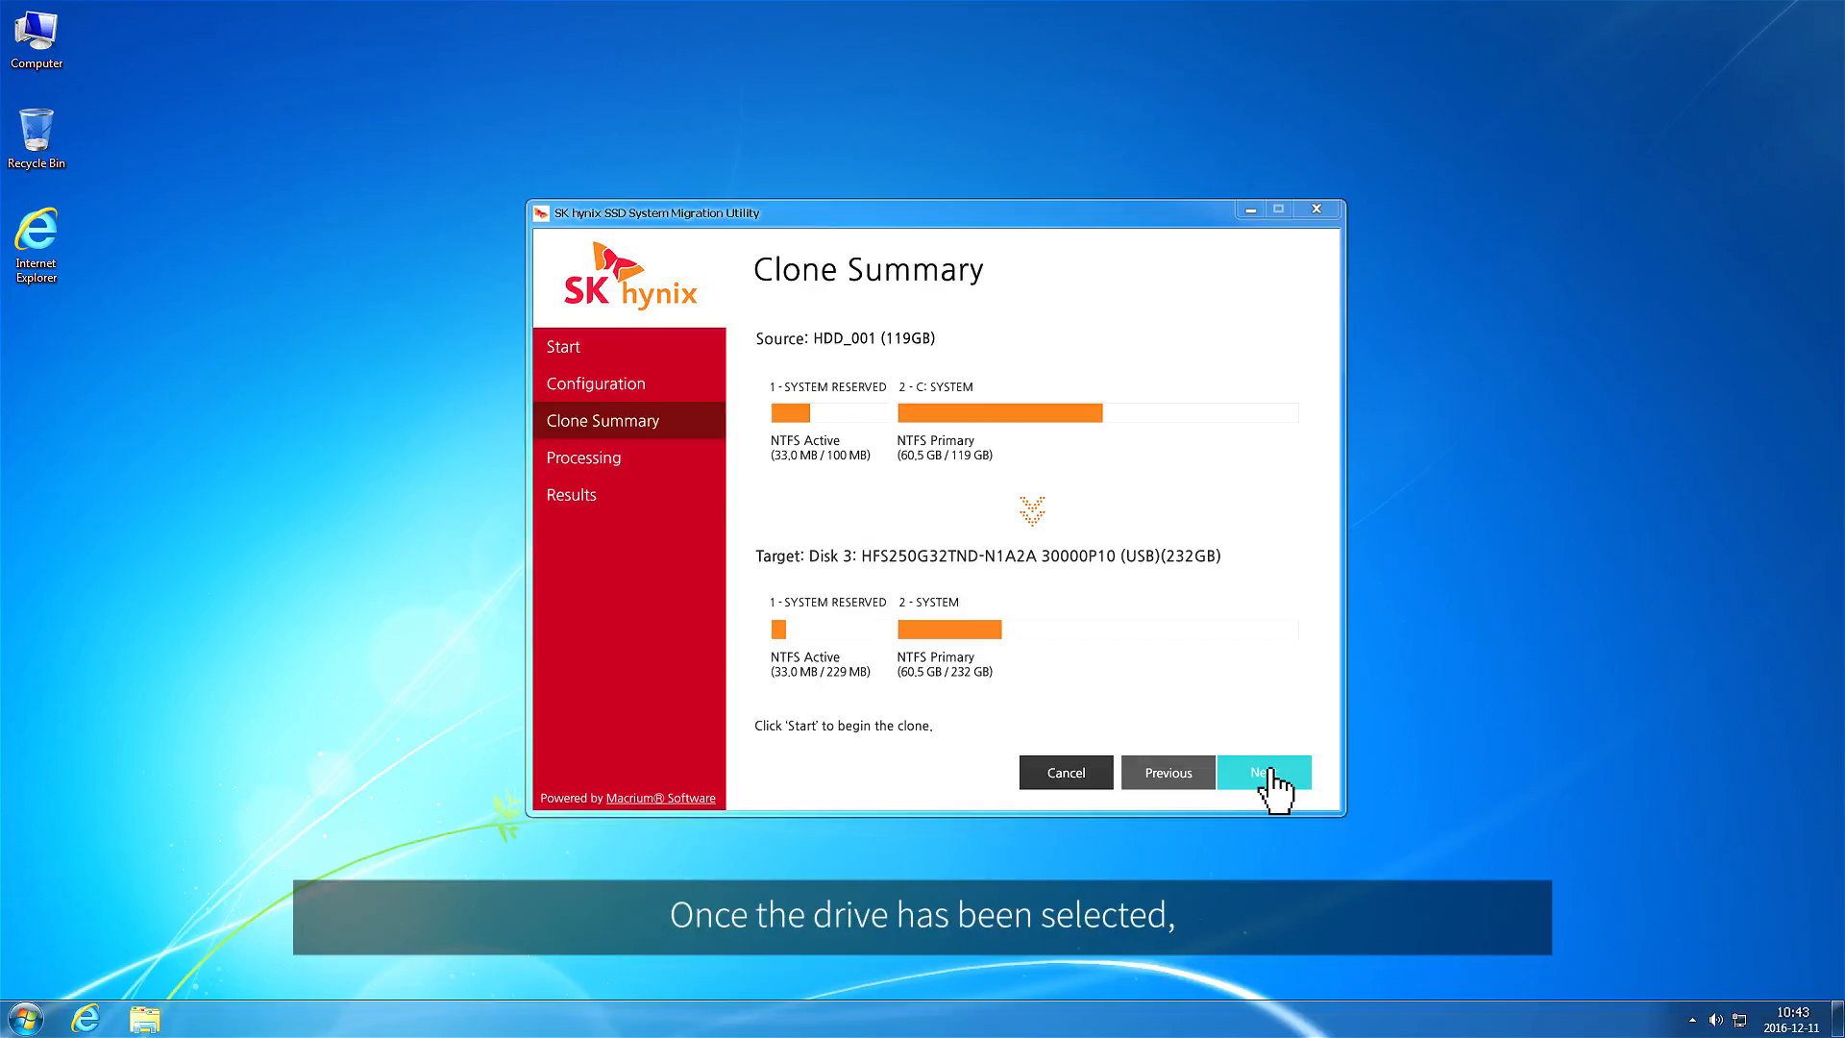
click(1262, 772)
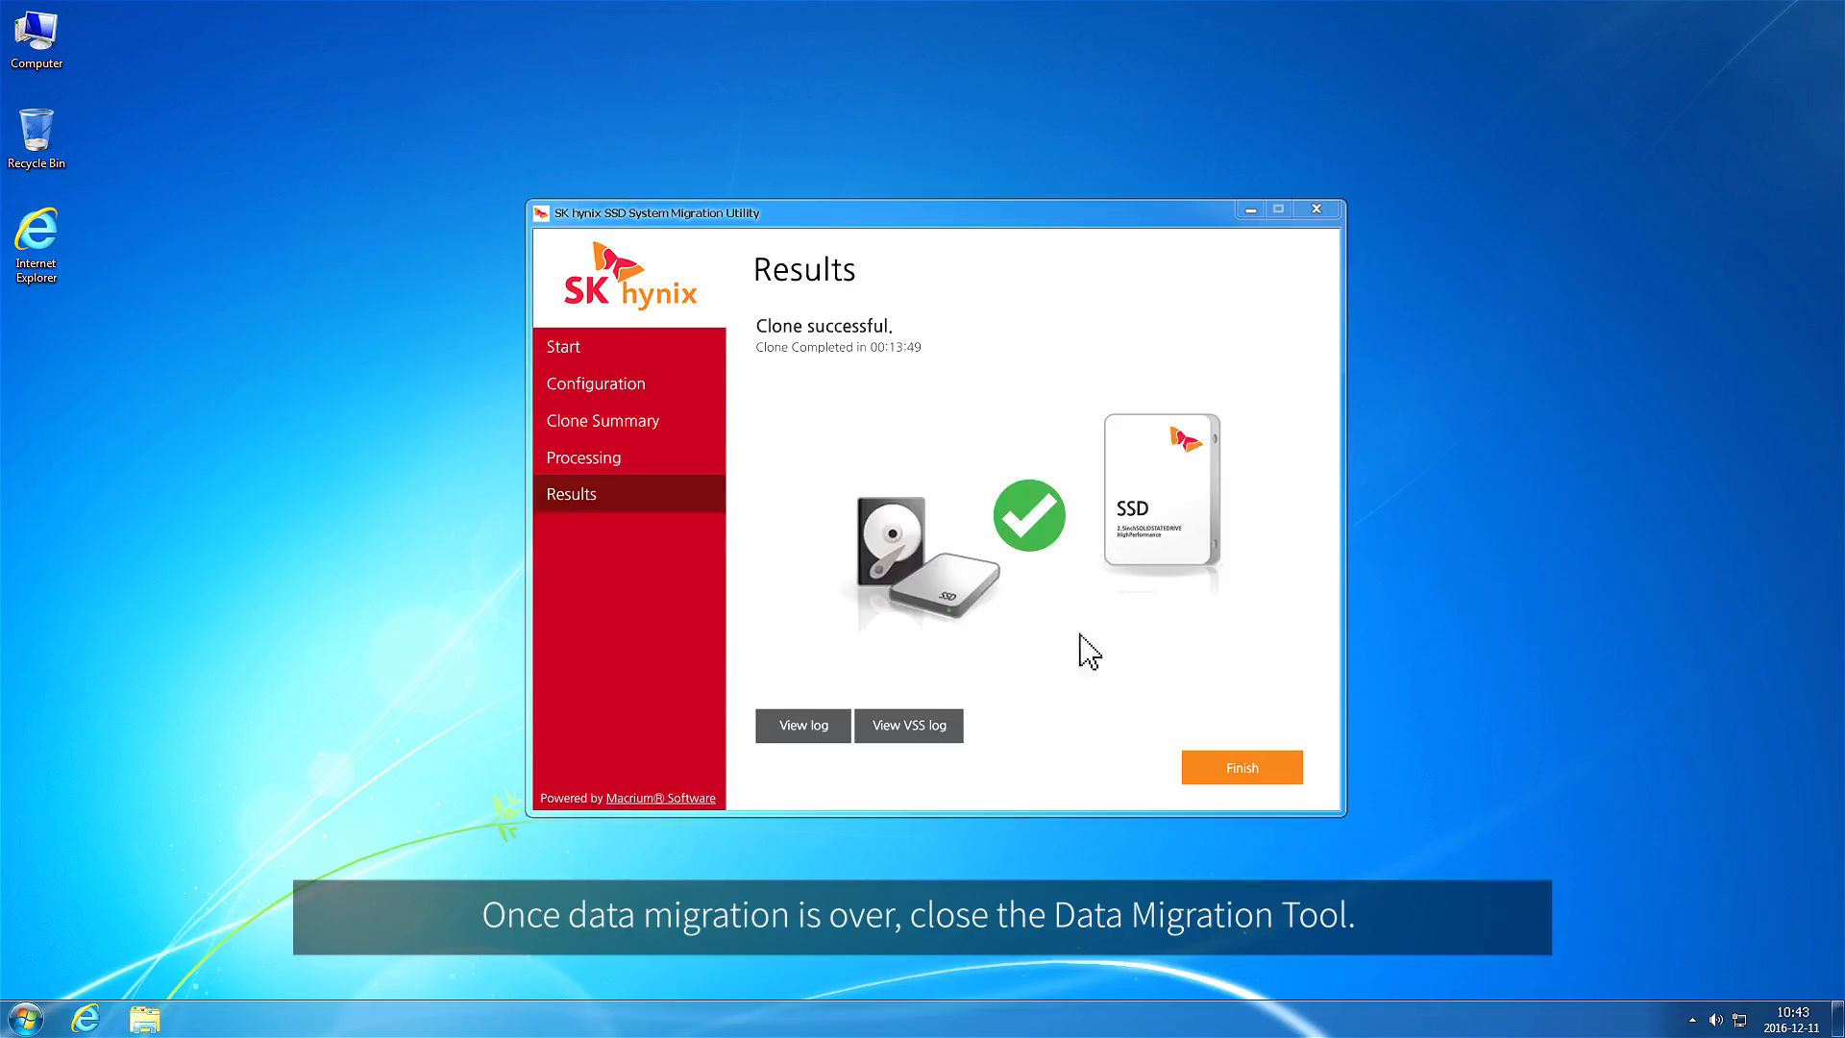
Step: Click Finish on the Results page to close the migration utility
click(1241, 767)
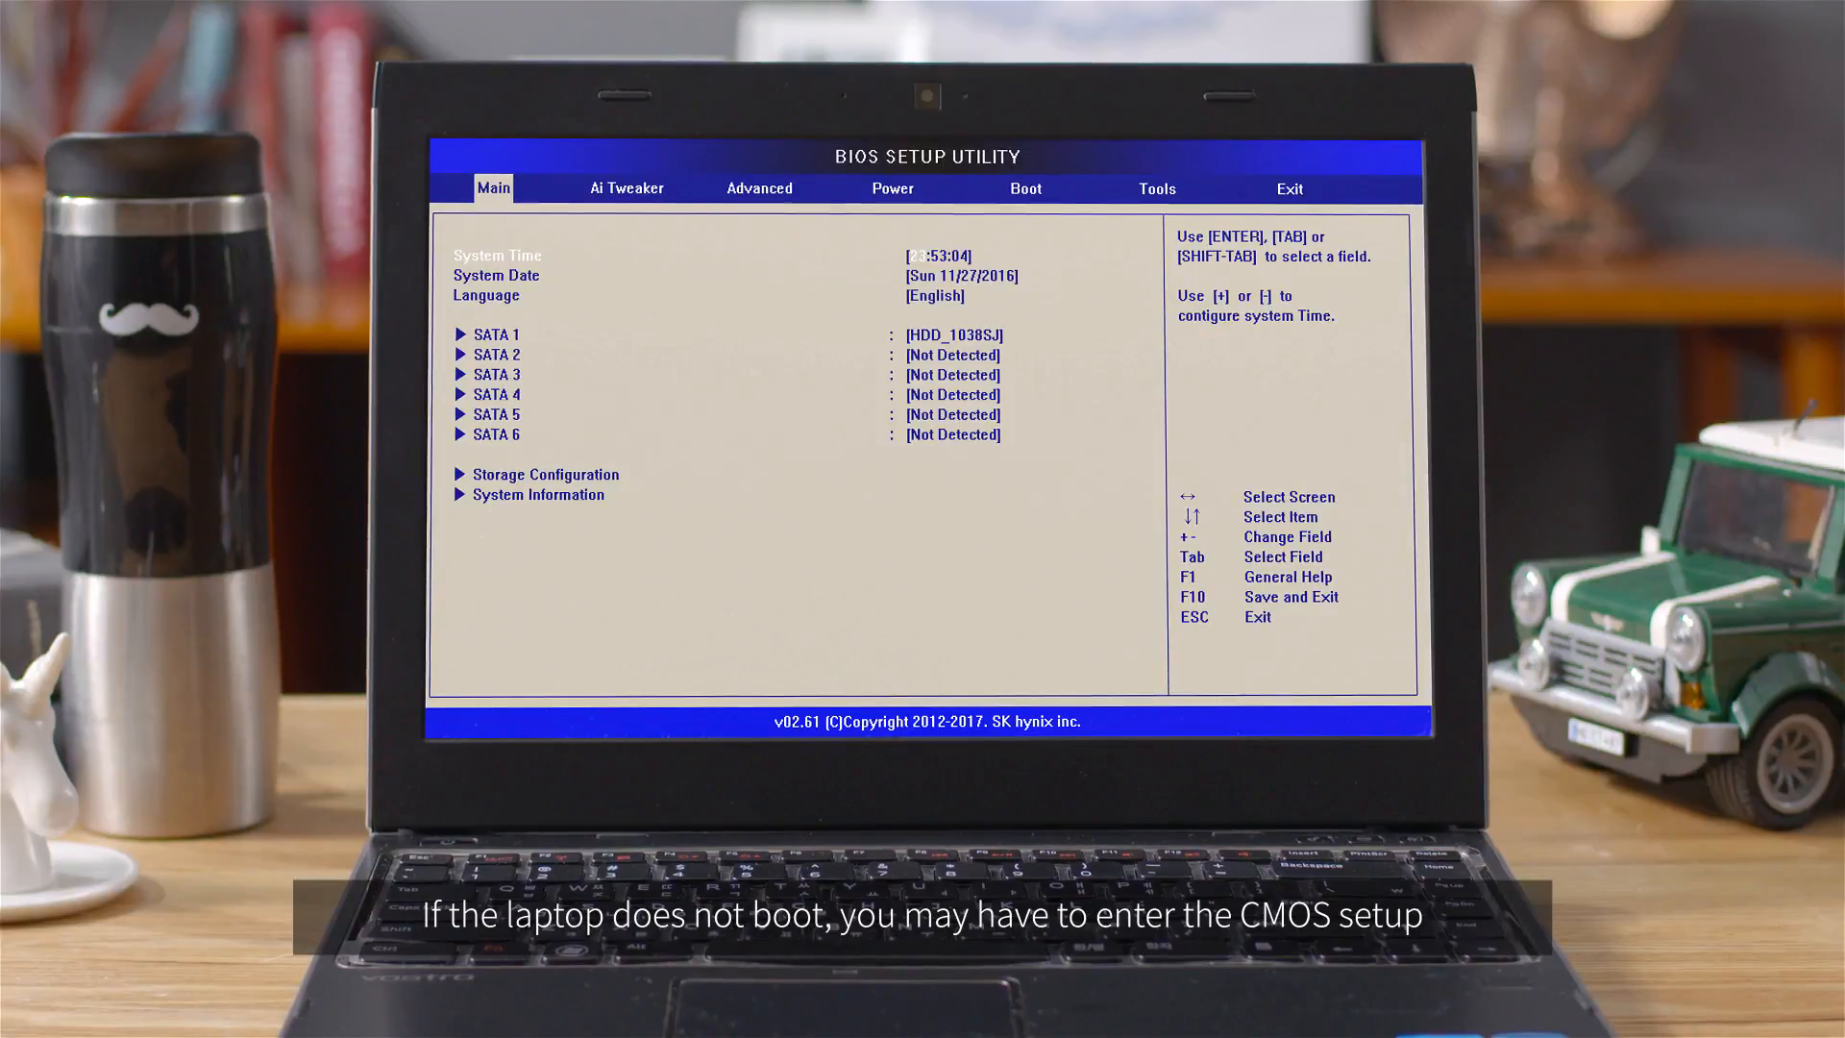
Step: Make the SK hynix SSD the 1st boot device, then save and exit BIOS
click(759, 188)
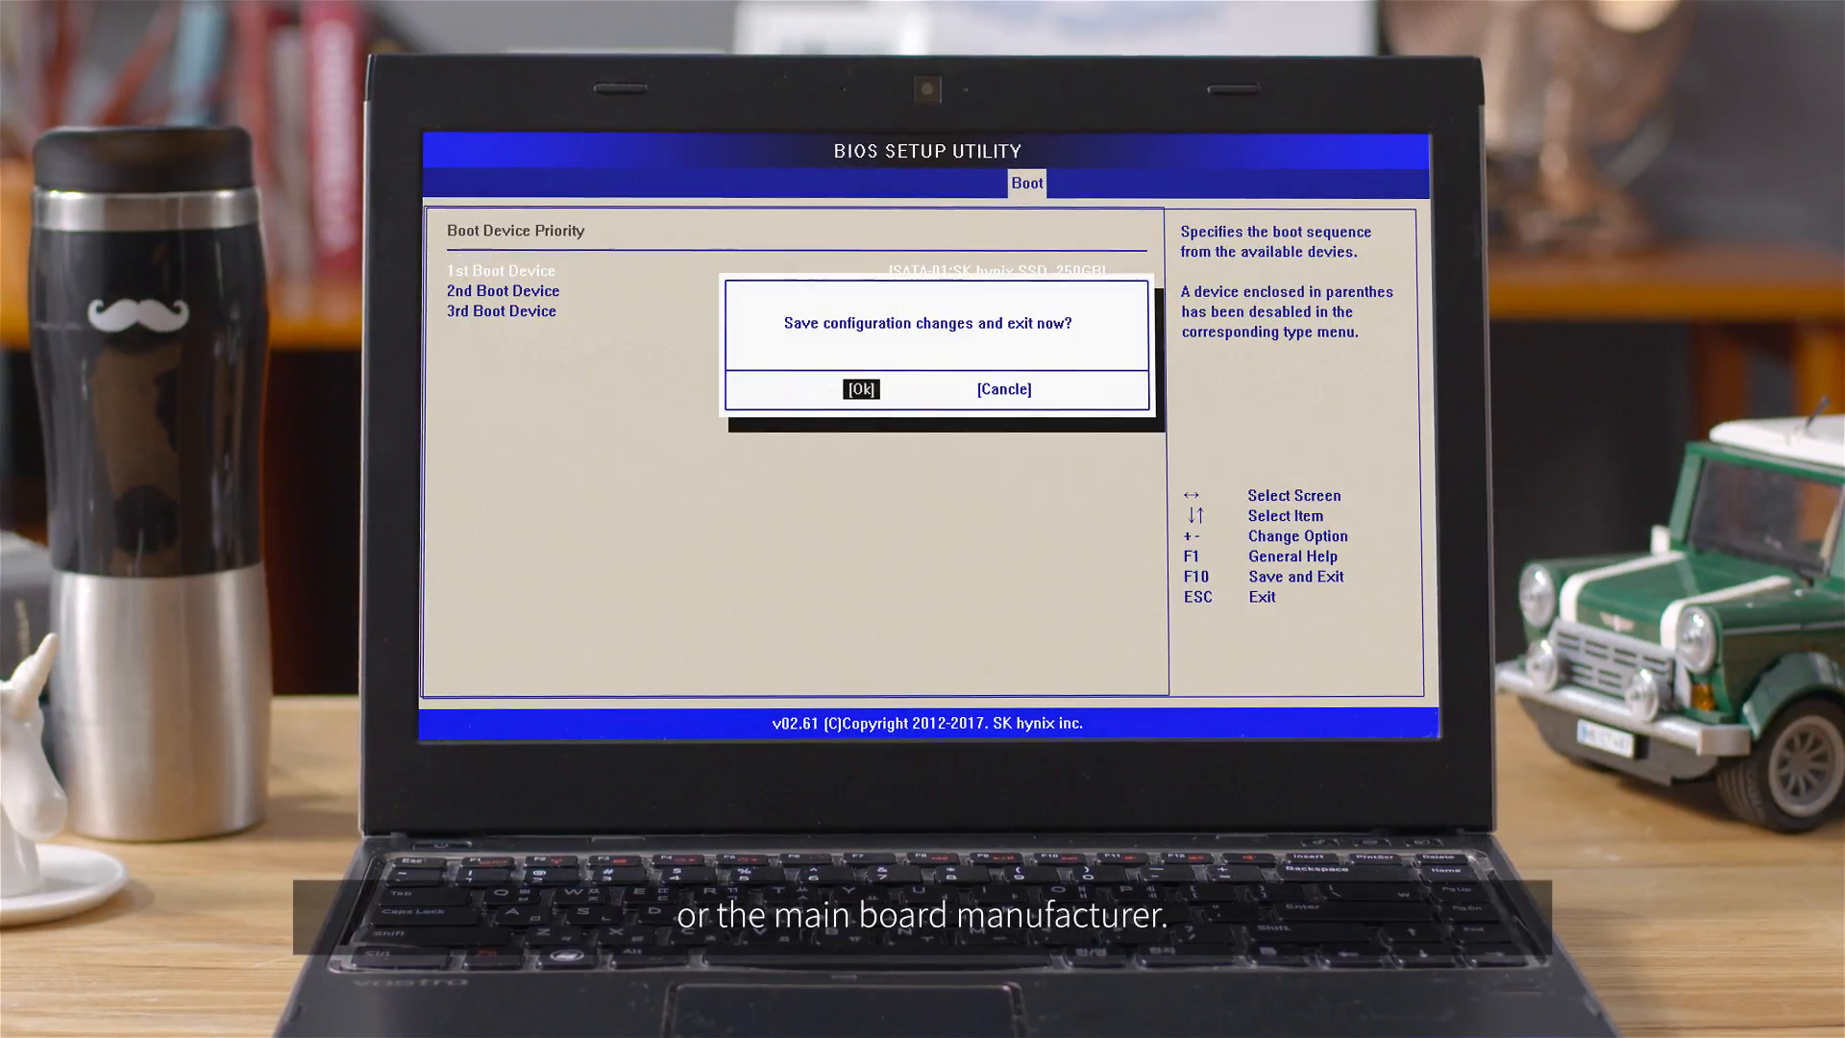
click(862, 388)
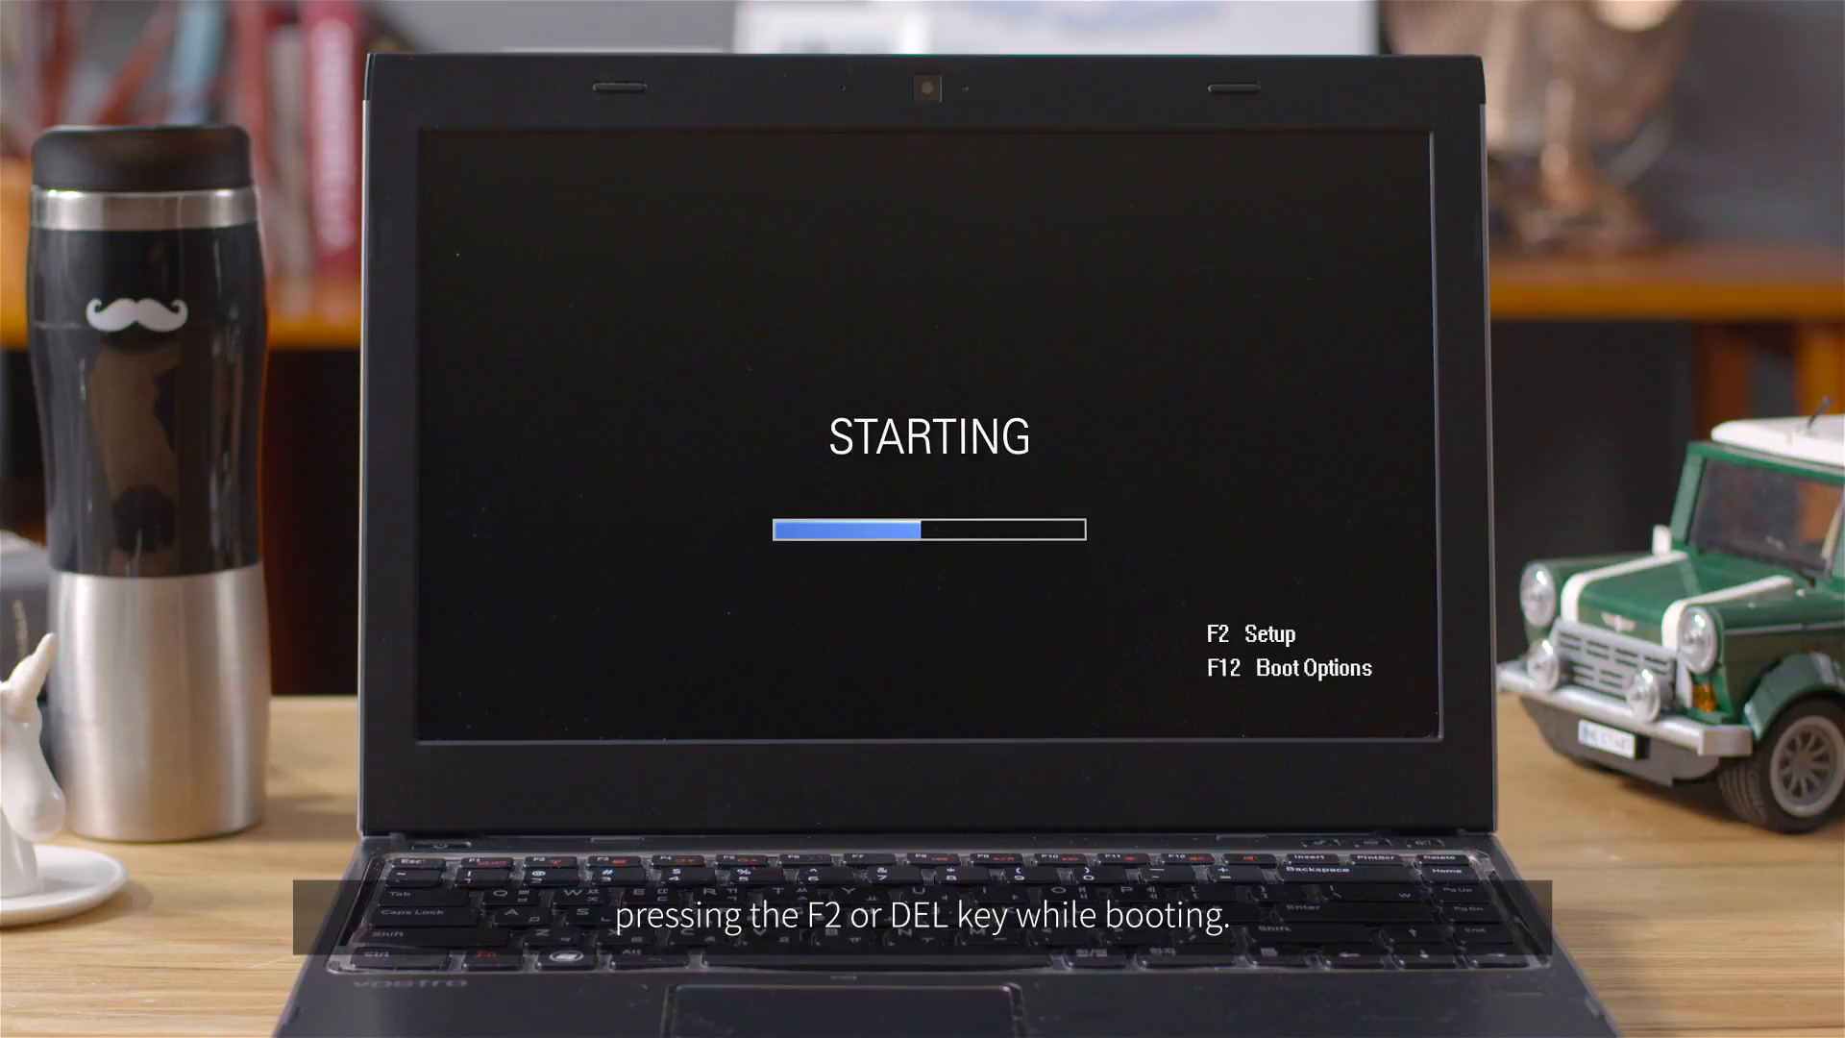